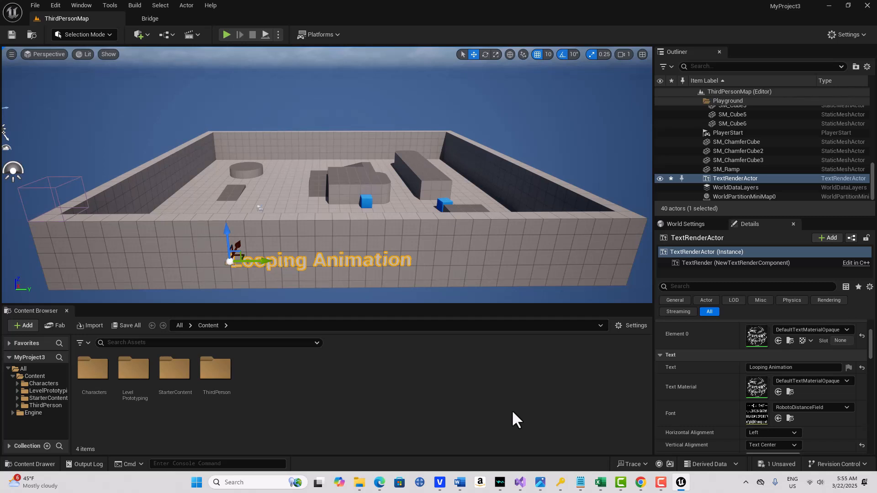
mouse_move(175, 369)
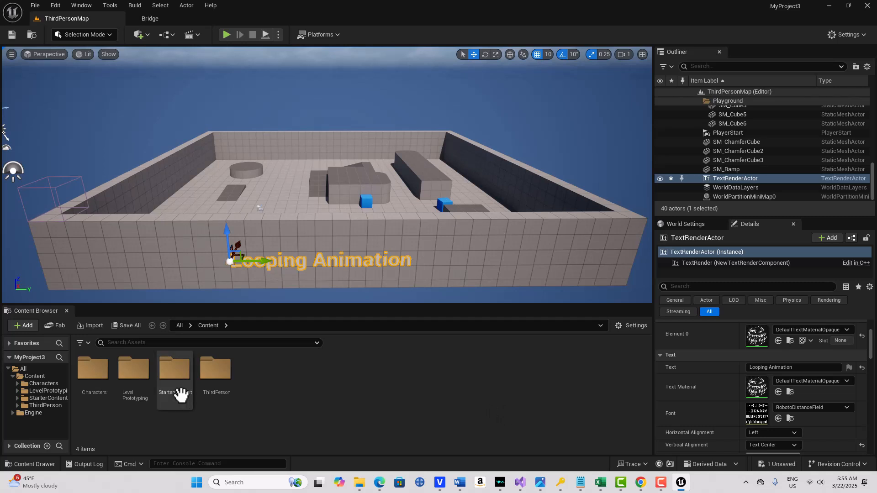
Navigate Characters > Mannequins > Animations > Manny to reach the MM_Walk_InPlace animation
double_click(93, 369)
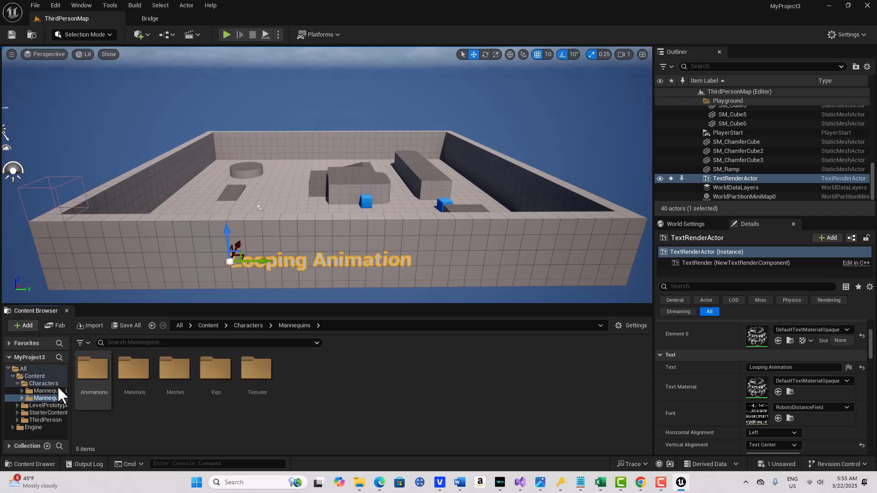
double_click(94, 369)
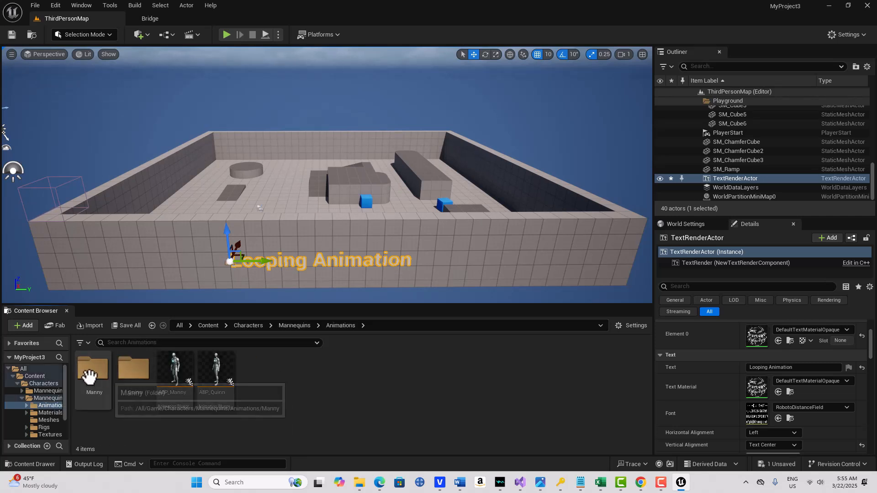
double_click(94, 372)
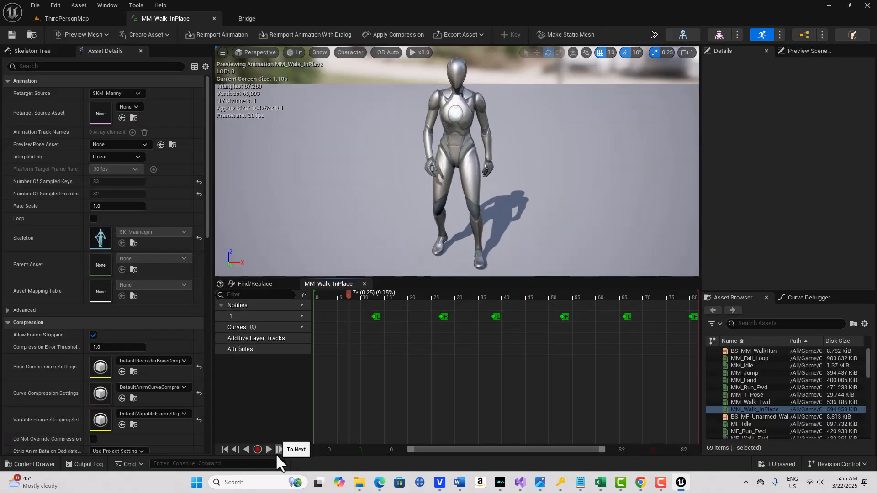
left_click(289, 450)
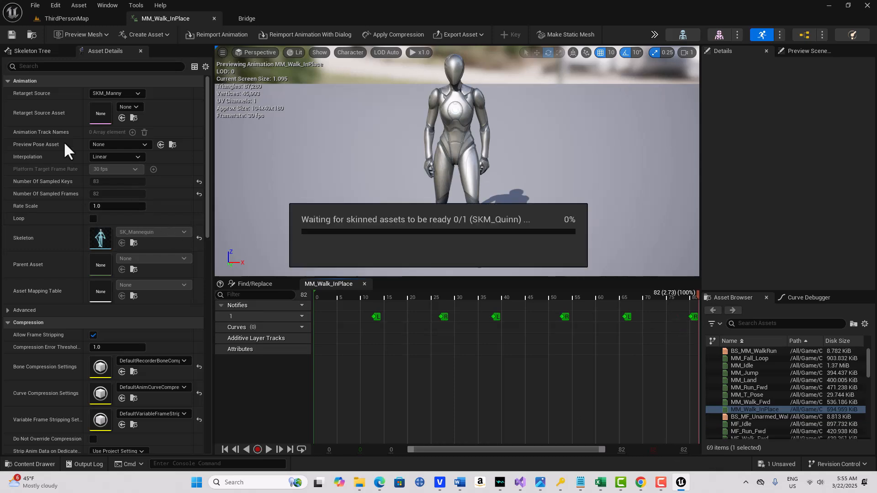
mouse_move(137, 196)
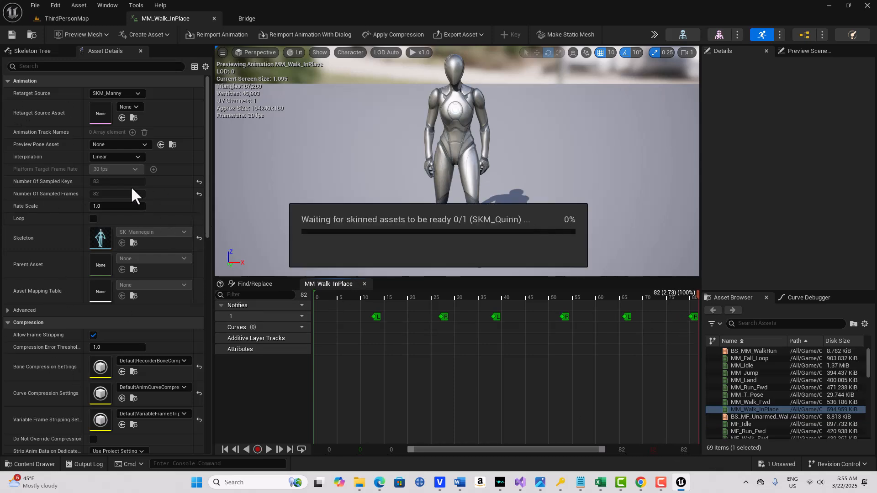
mouse_move(50, 206)
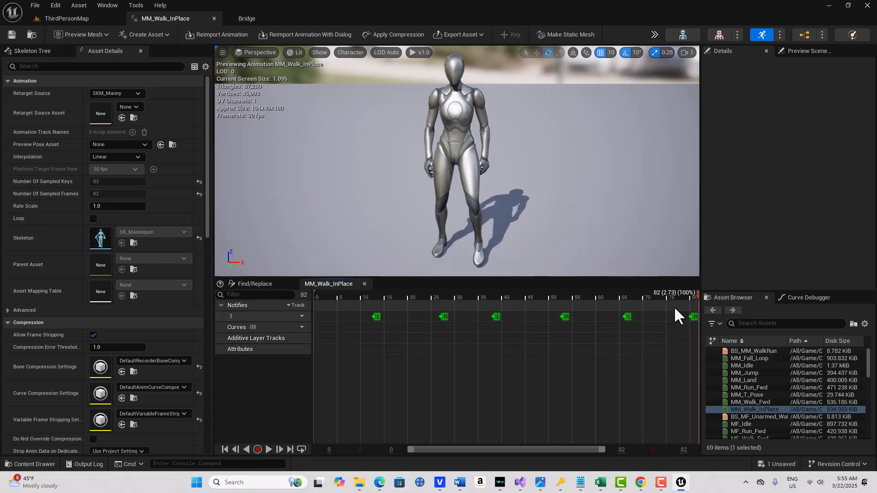
mouse_move(697, 322)
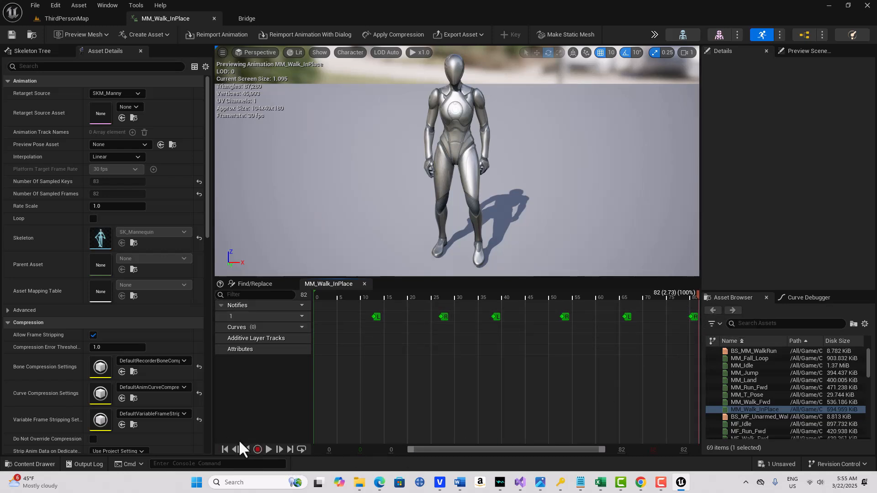
mouse_move(235, 449)
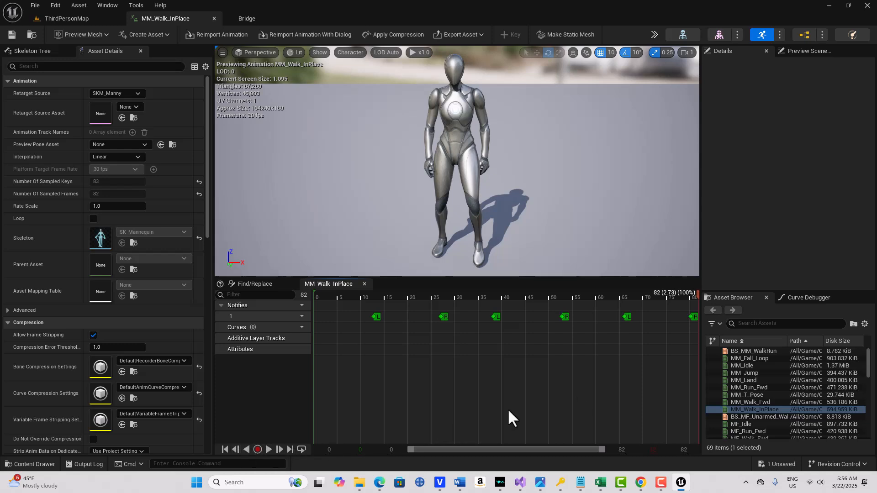
mouse_move(582, 295)
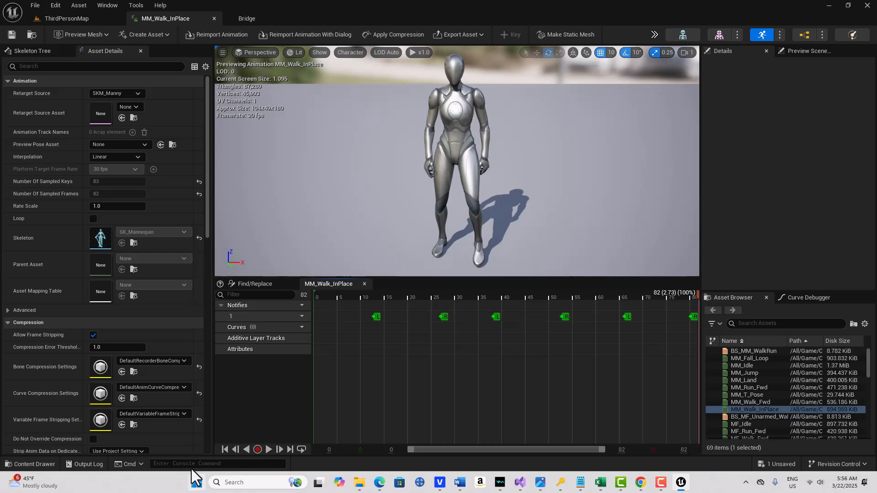
left_click(224, 450)
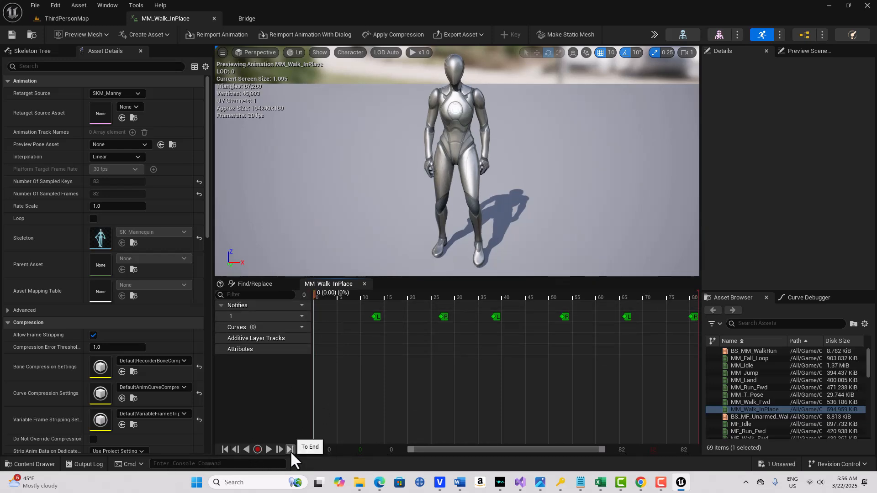
left_click(290, 450)
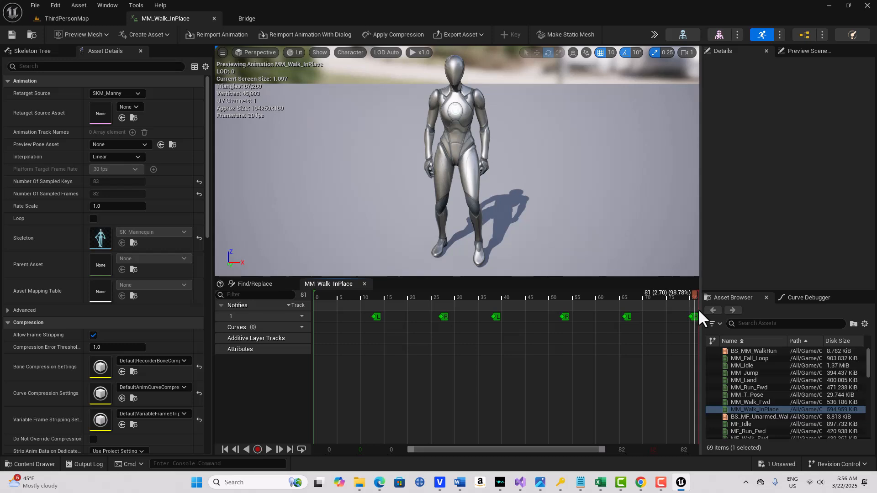
mouse_move(700, 318)
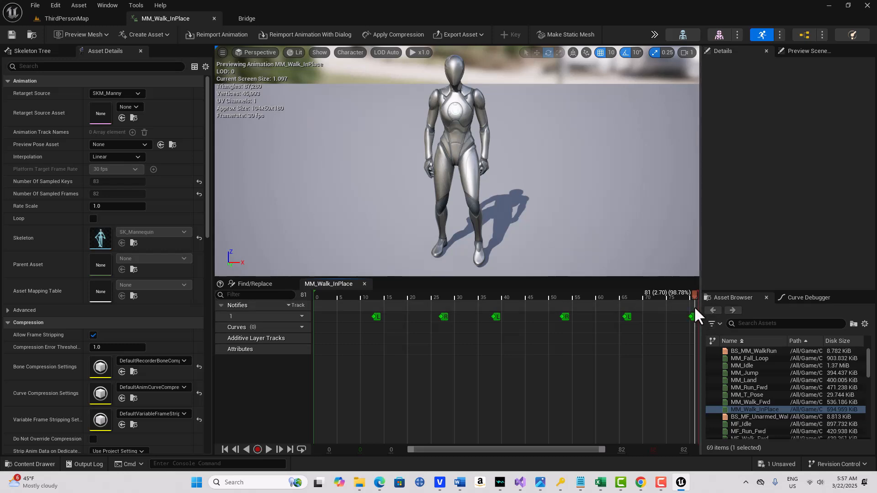
mouse_move(696, 316)
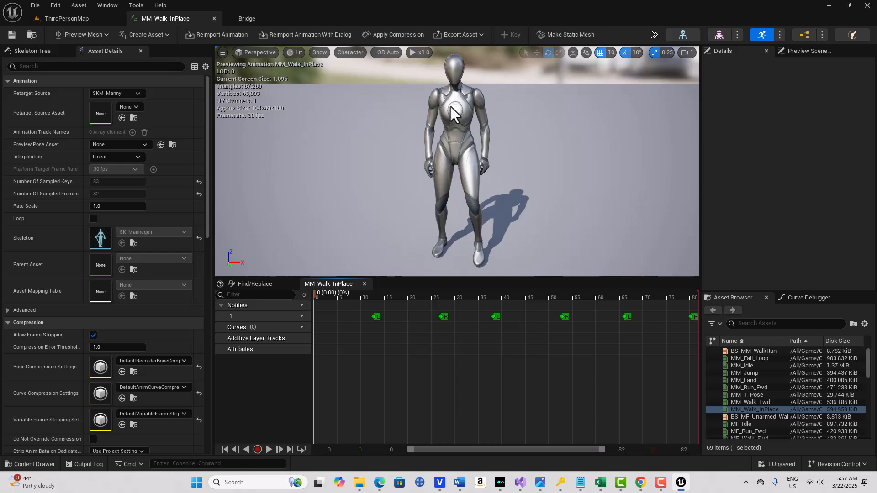
mouse_move(443, 255)
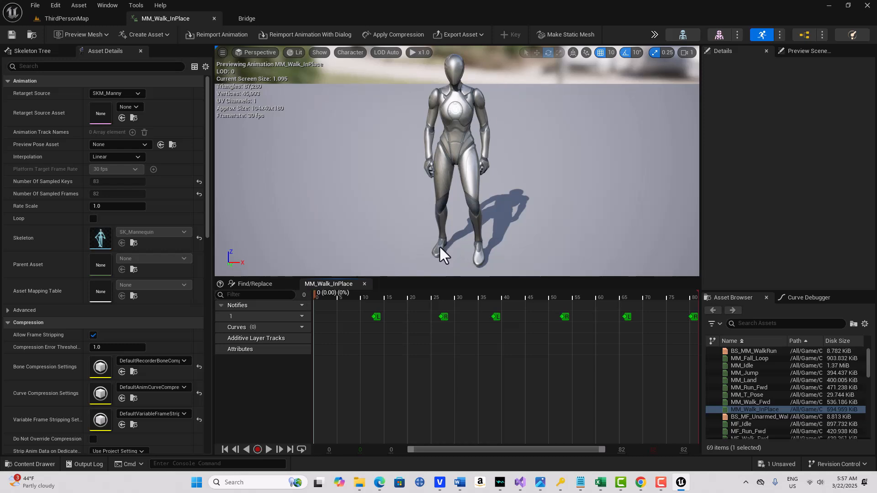
mouse_move(318, 302)
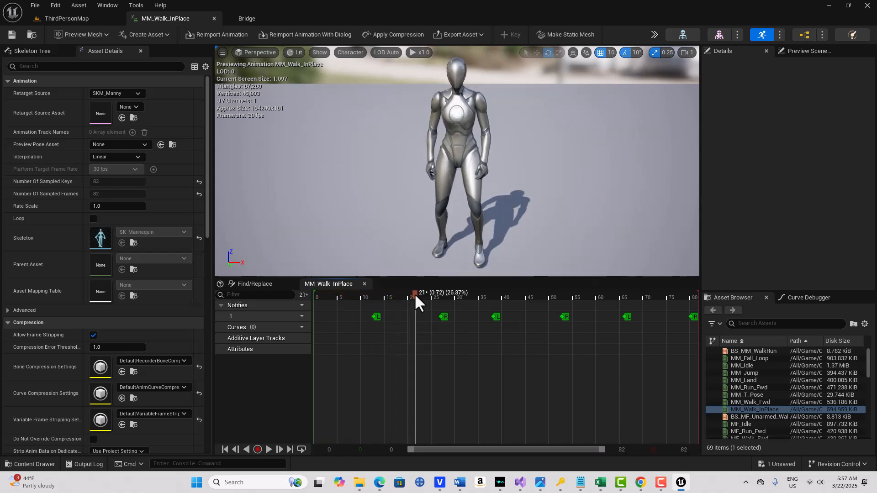
Scrub the timeline near frame 27, then step back so the preview sits on frame 26
left_click_drag(415, 293, 405, 293)
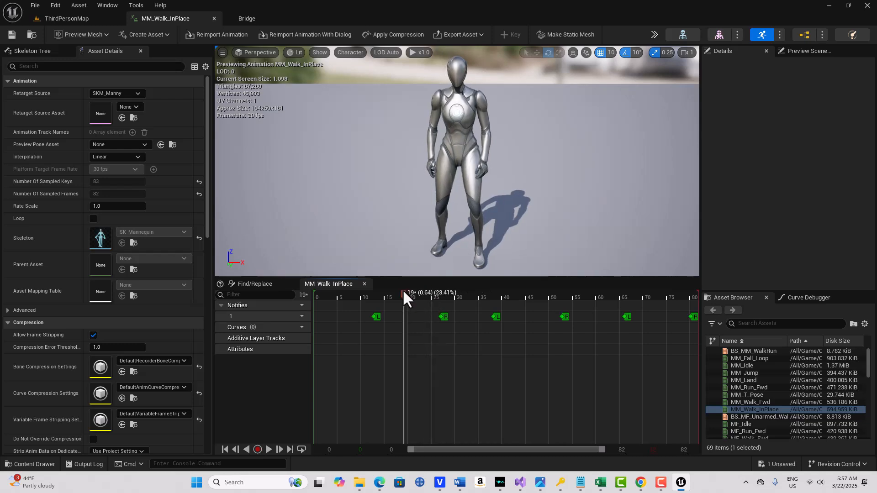
left_click_drag(406, 297, 438, 297)
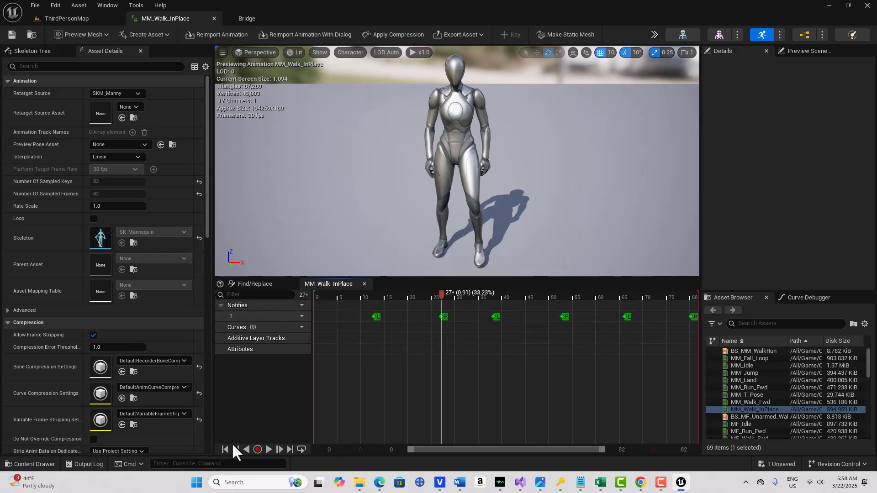
left_click(235, 450)
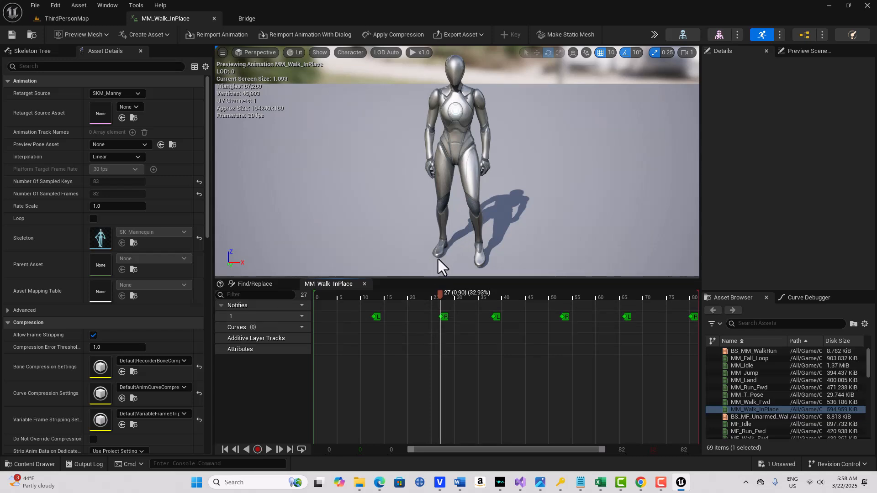
mouse_move(420, 258)
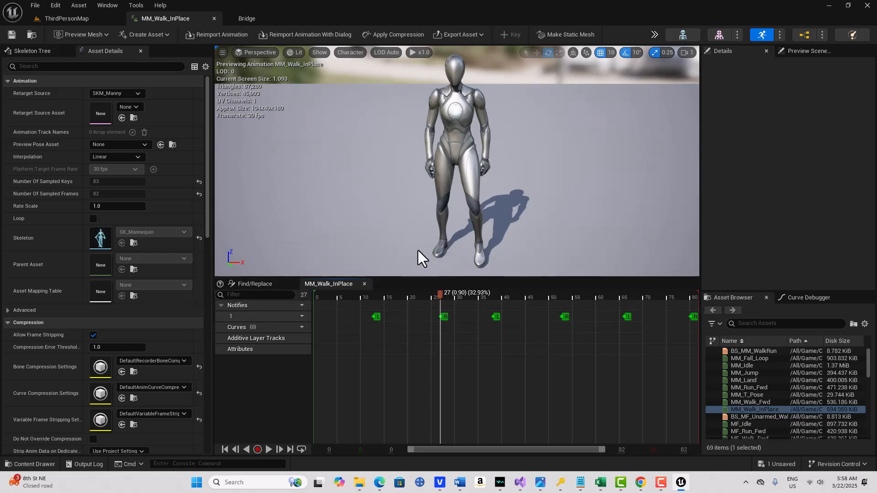
mouse_move(447, 264)
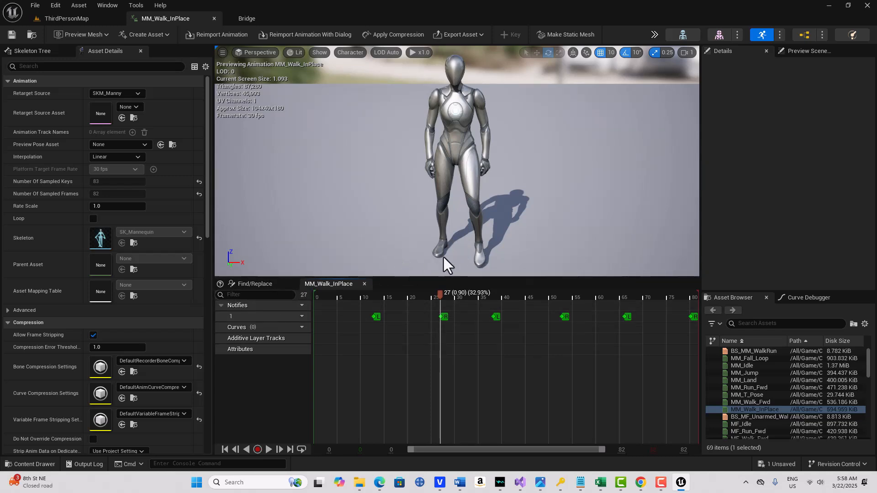
mouse_move(465, 260)
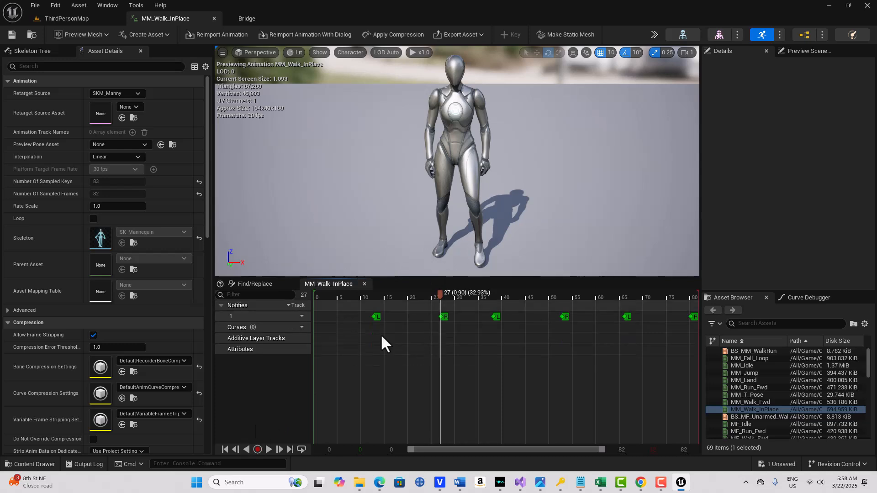
mouse_move(234, 450)
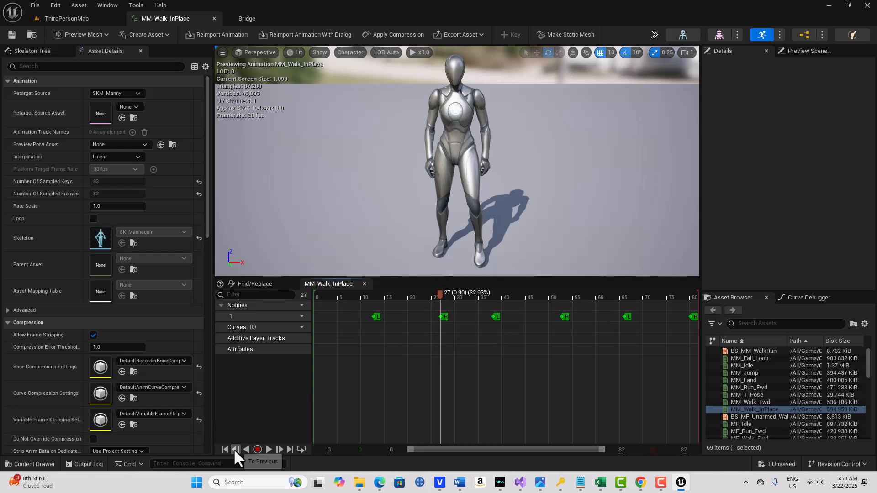
mouse_move(235, 449)
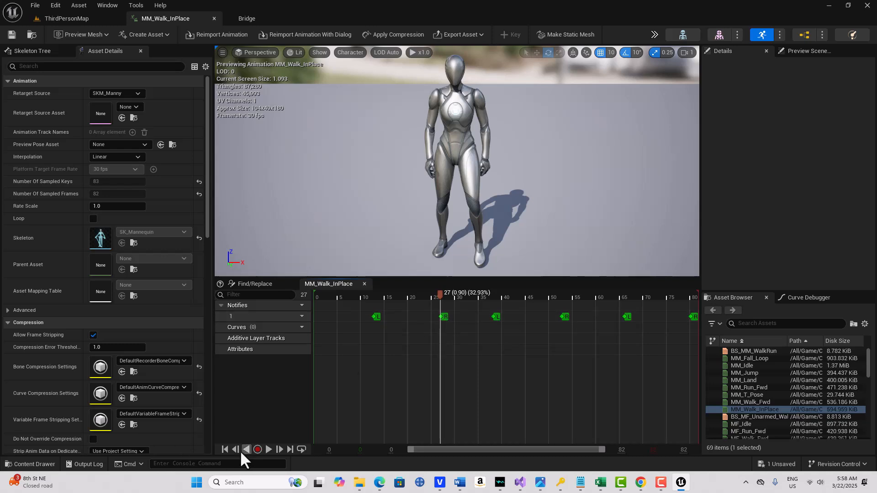
left_click(236, 449)
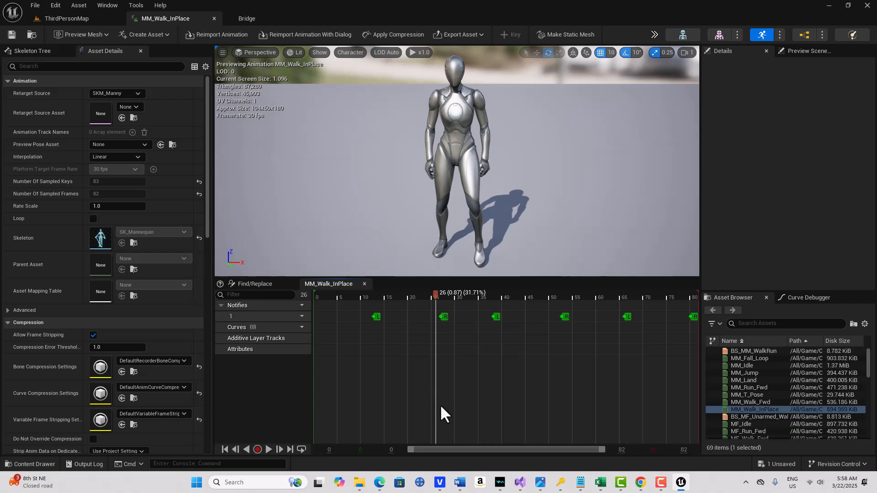
mouse_move(442, 344)
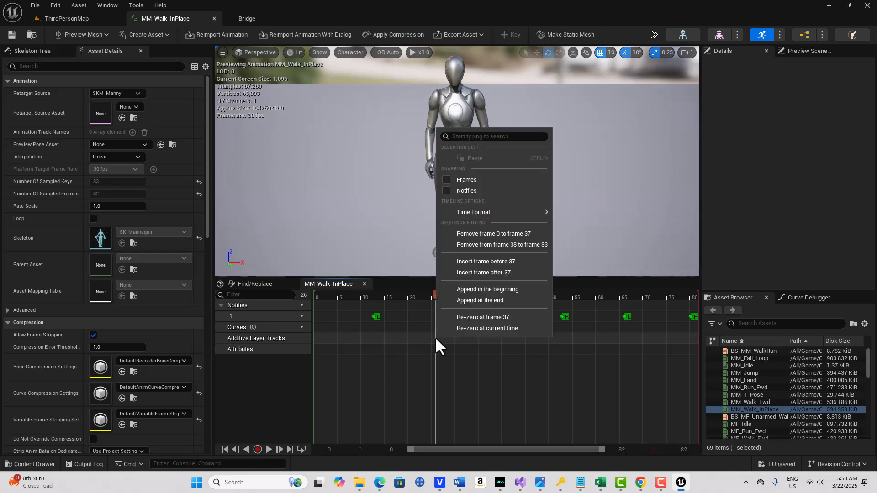
mouse_move(501, 245)
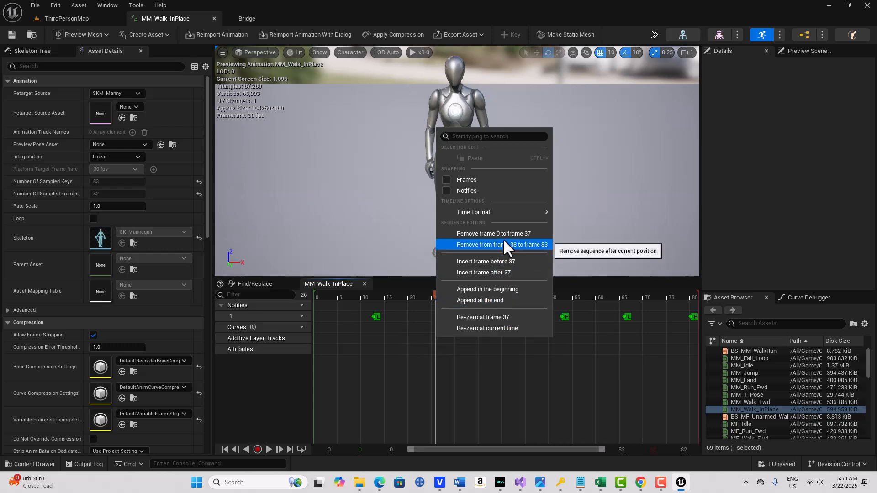
mouse_move(494, 233)
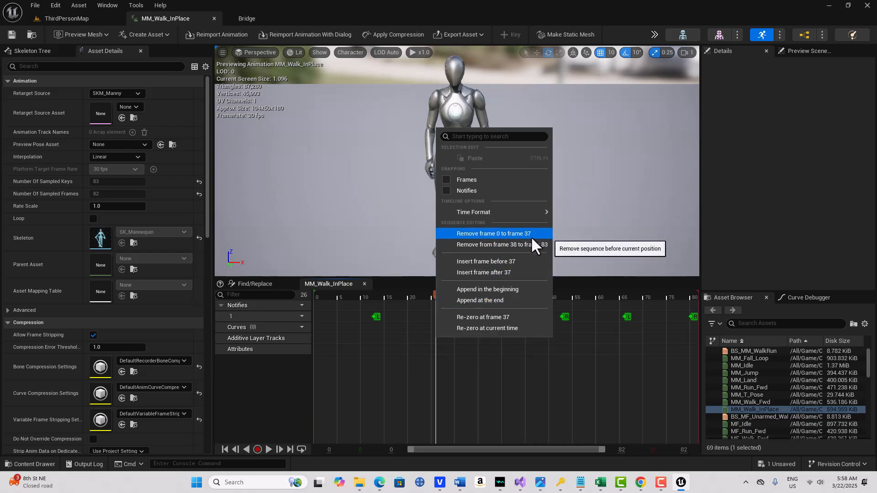
mouse_move(546, 257)
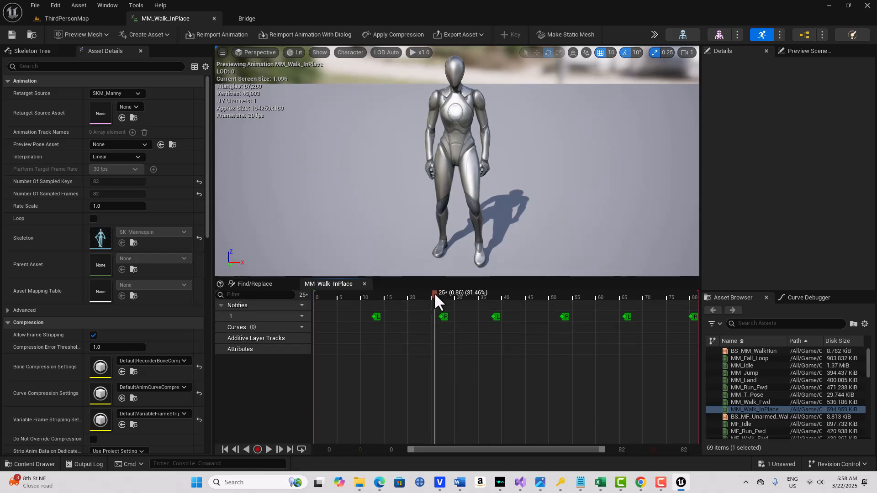
With the playhead on frame 26, remove frames 27 through 83 from MM_Walk_InPlace
left_click(279, 450)
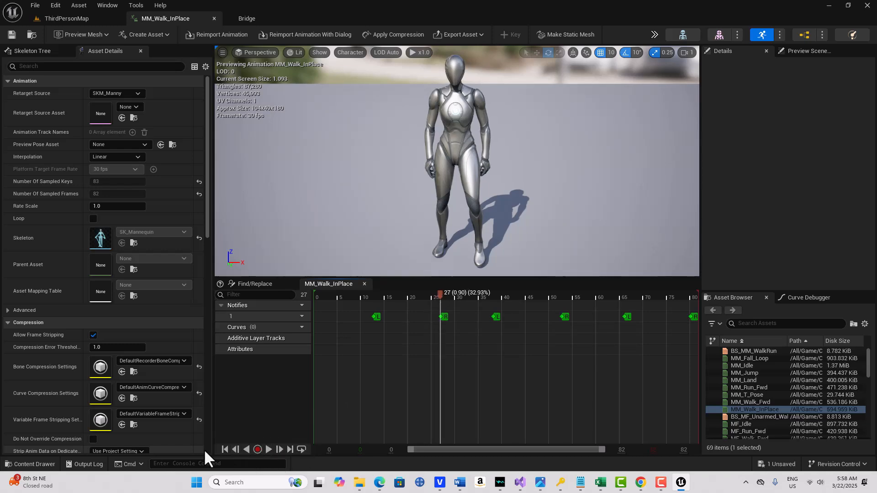
left_click_drag(441, 292, 437, 293)
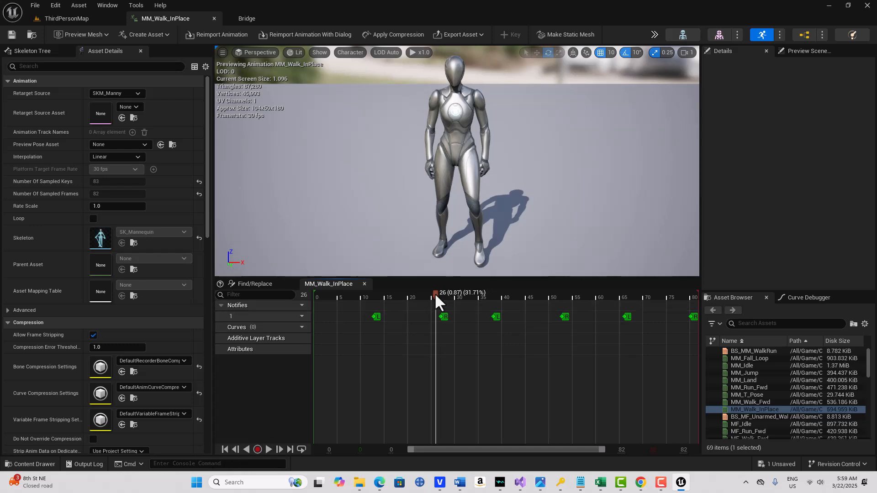
right_click(436, 292)
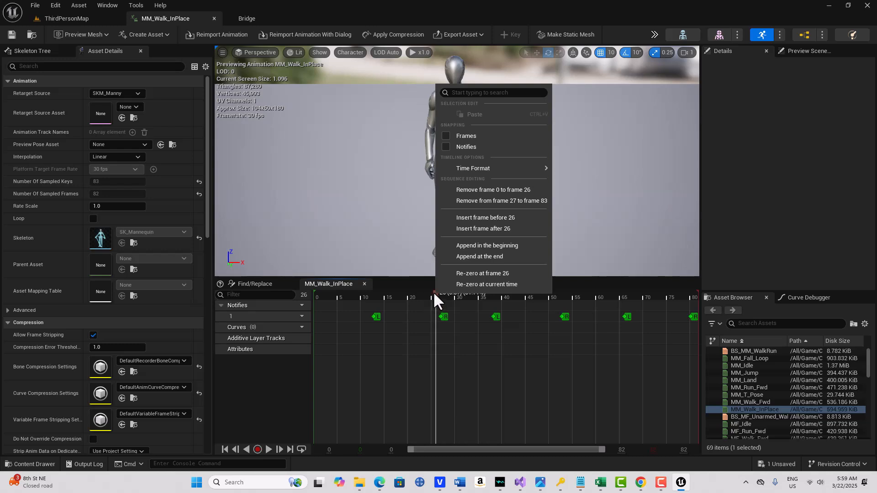
mouse_move(499, 200)
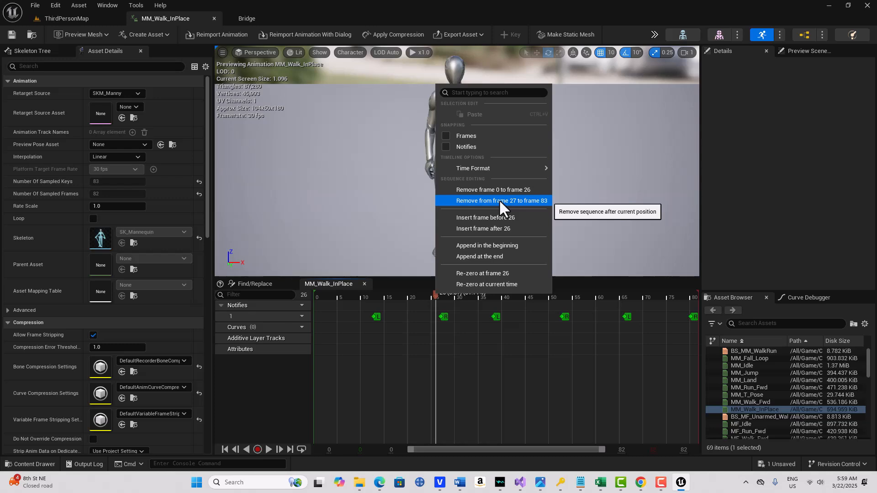
left_click(494, 200)
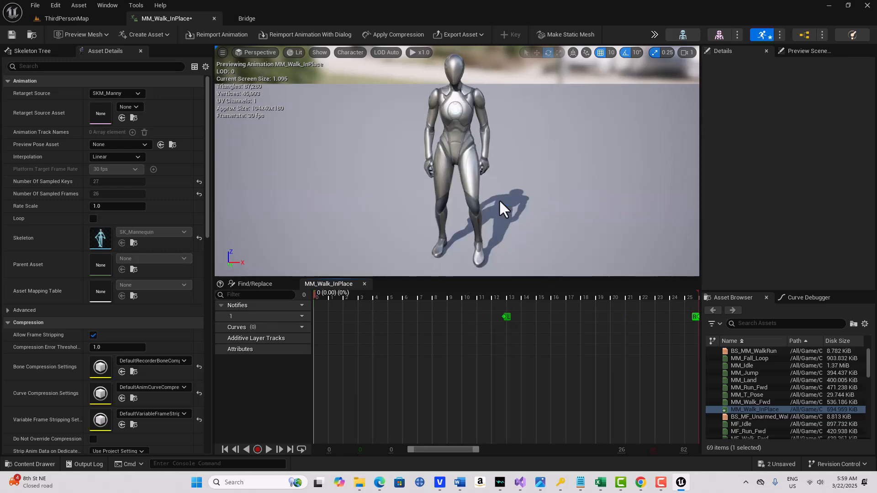
mouse_move(627, 344)
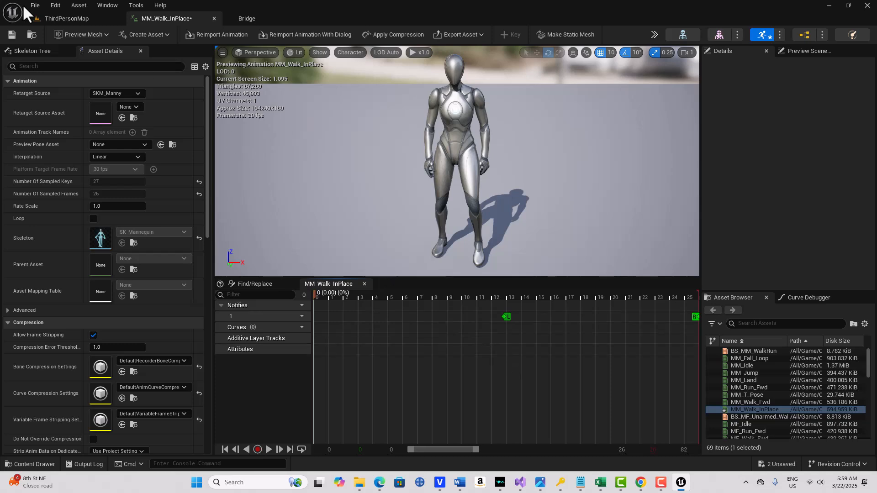
Add Looping Interpolation from the Asset menu and confirm the extra first-frame copy
left_click(77, 5)
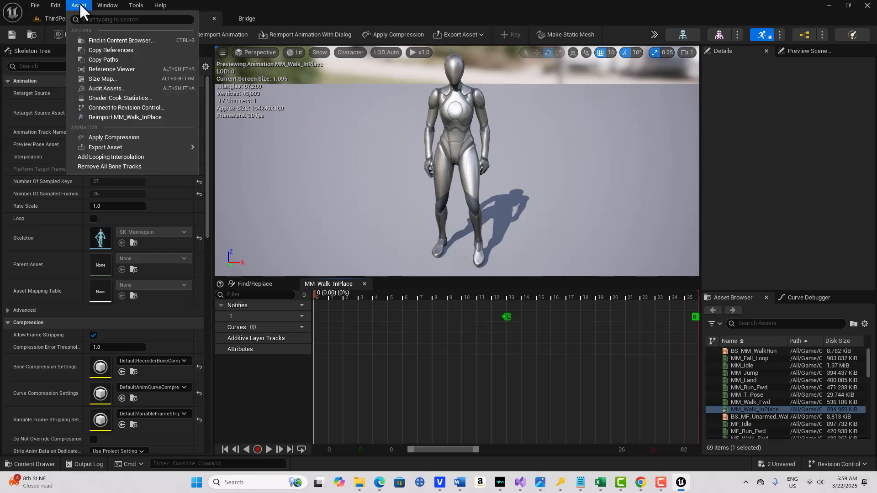
mouse_move(133, 166)
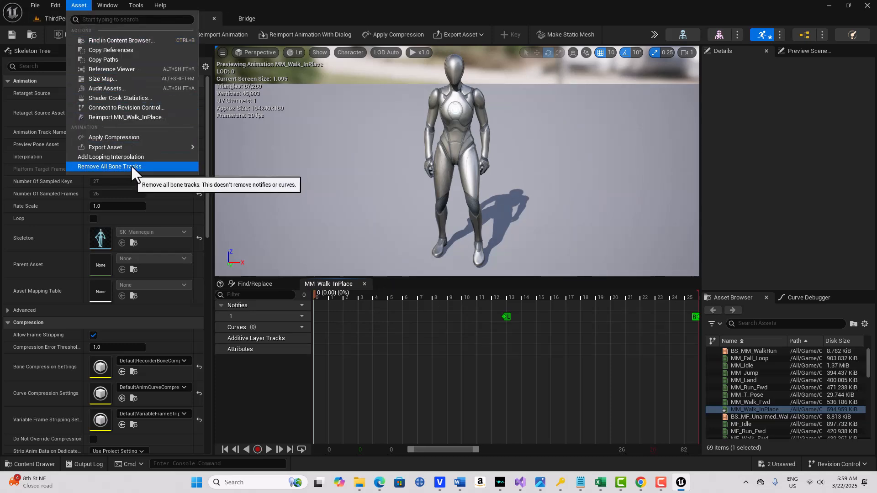
mouse_move(110, 156)
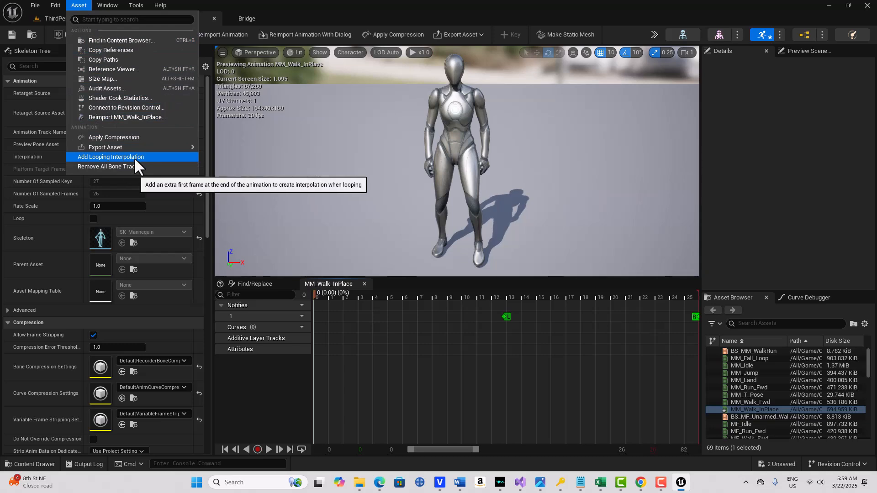
left_click(110, 156)
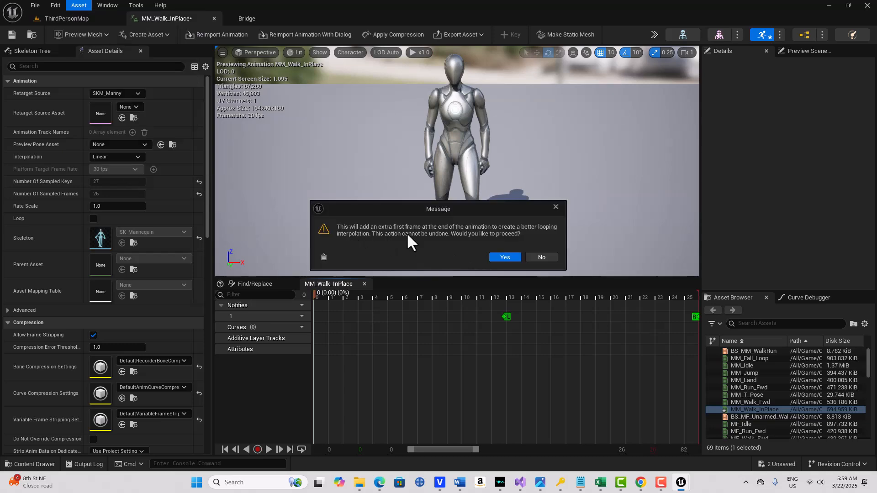
mouse_move(482, 240)
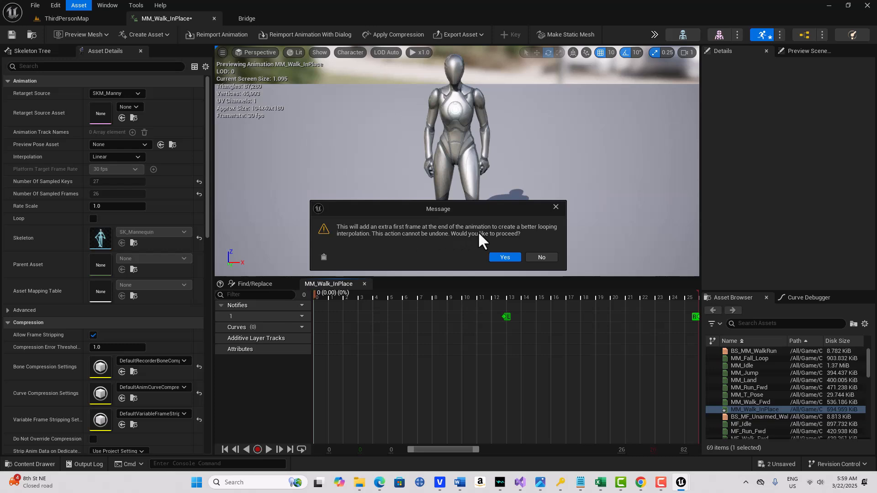
mouse_move(525, 241)
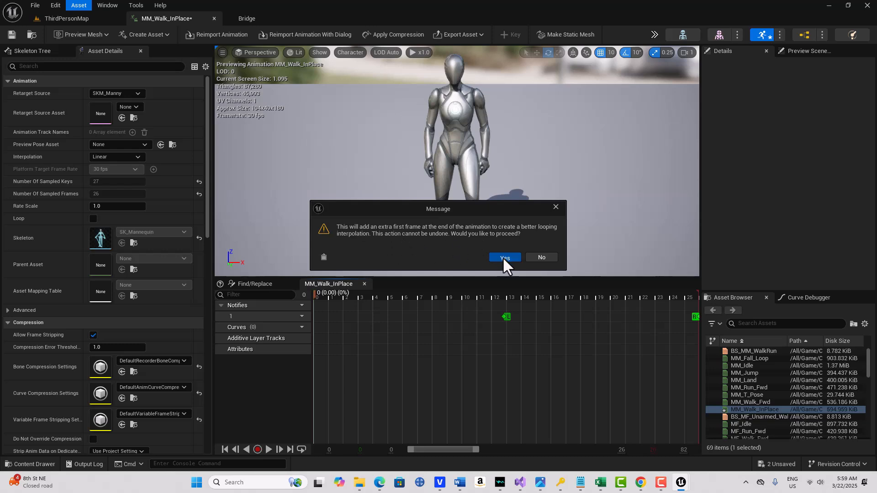
left_click(504, 256)
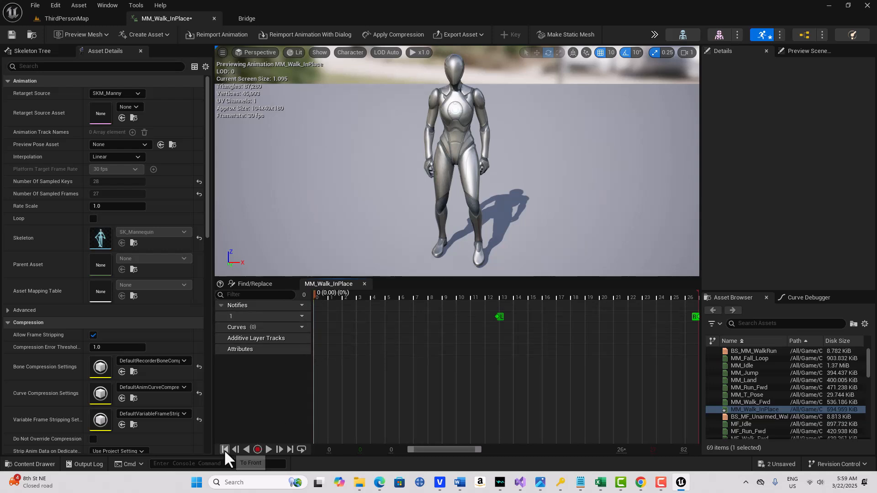
left_click(268, 449)
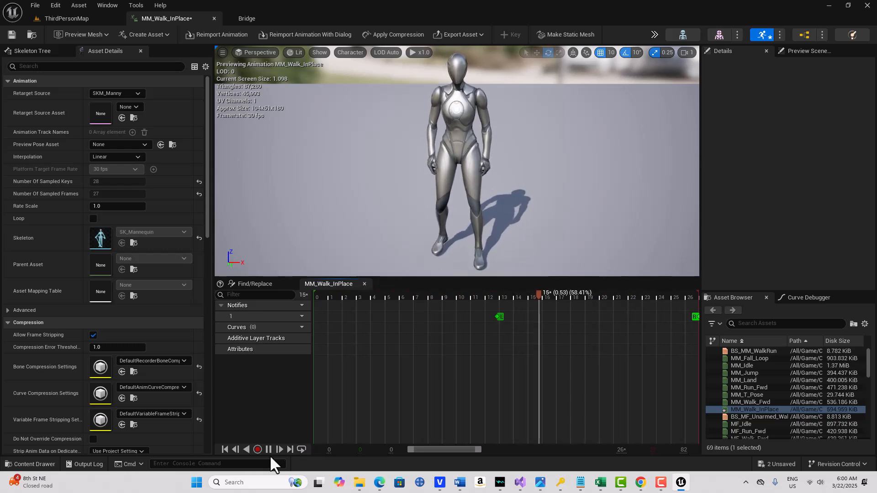
left_click(267, 449)
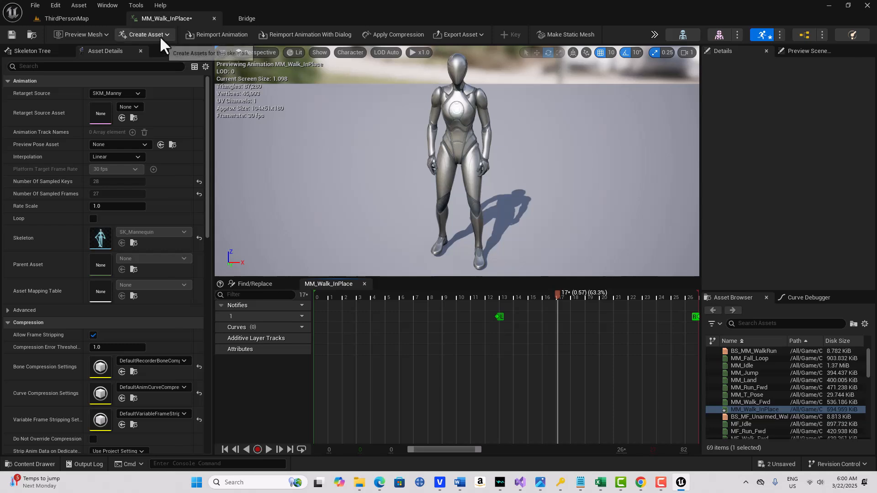
Choose Create Asset > Create Animation > Current Animation > Animation Data
left_click(144, 33)
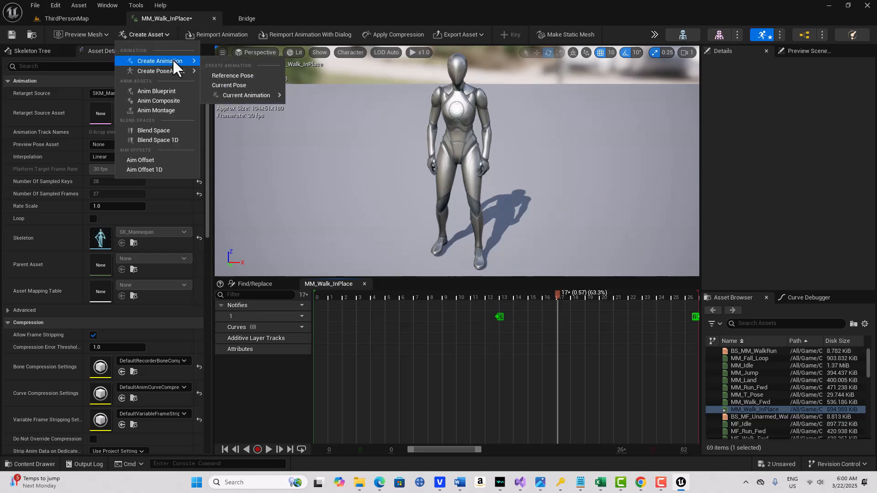
mouse_move(245, 95)
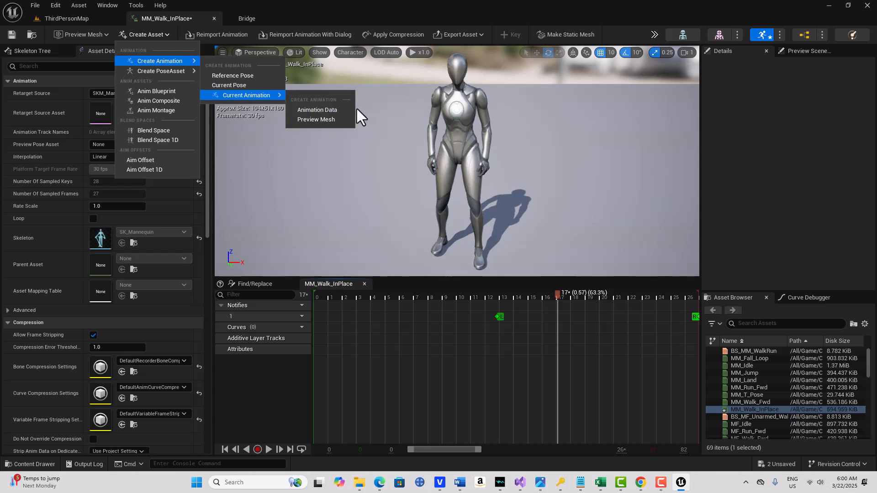
mouse_move(317, 109)
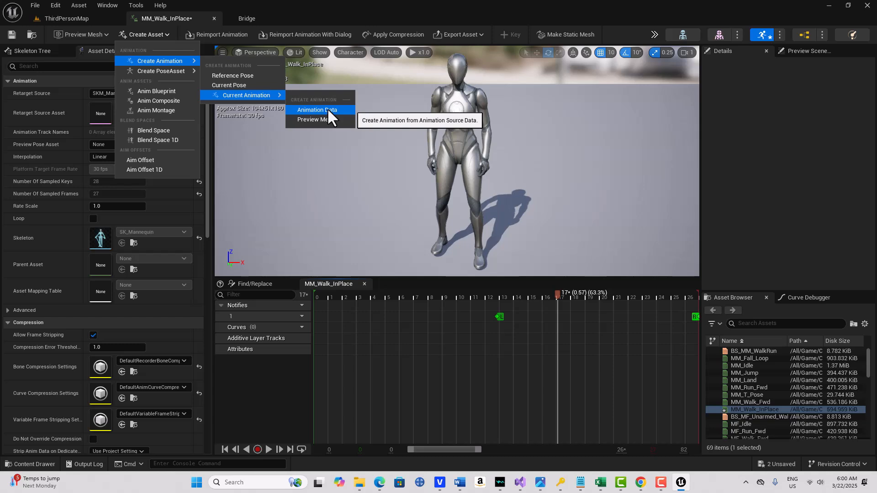
mouse_move(315, 119)
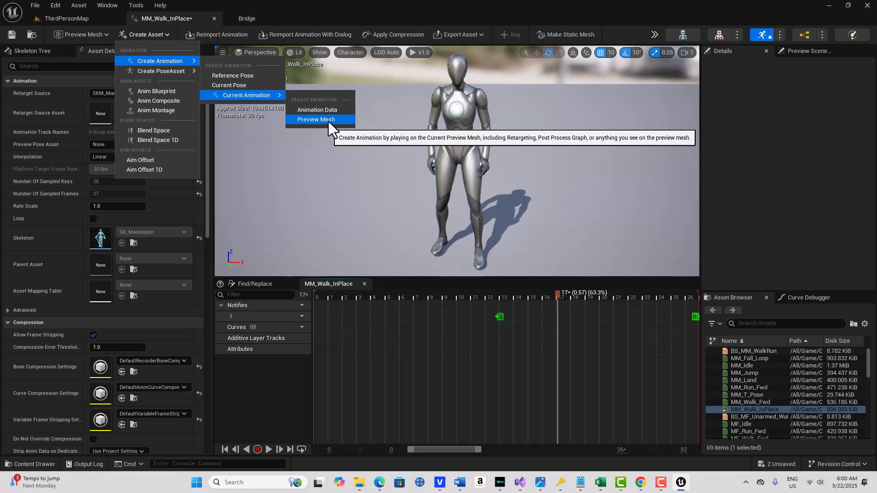
mouse_move(329, 121)
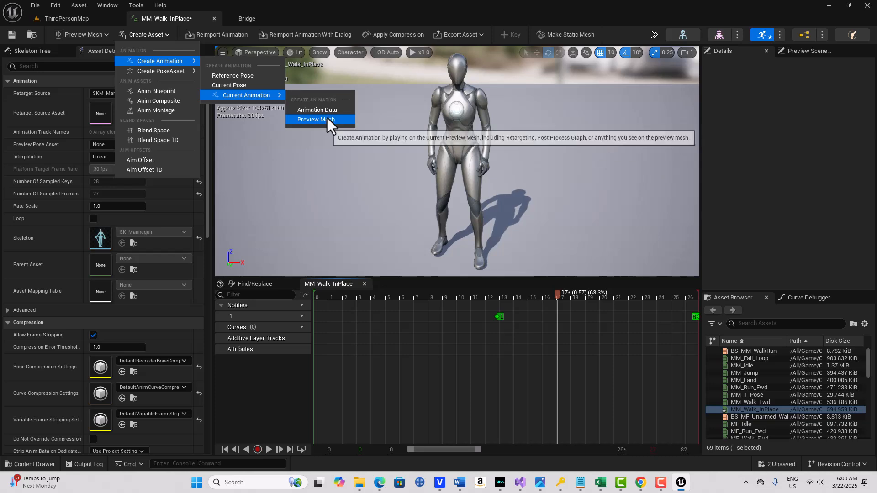
mouse_move(317, 110)
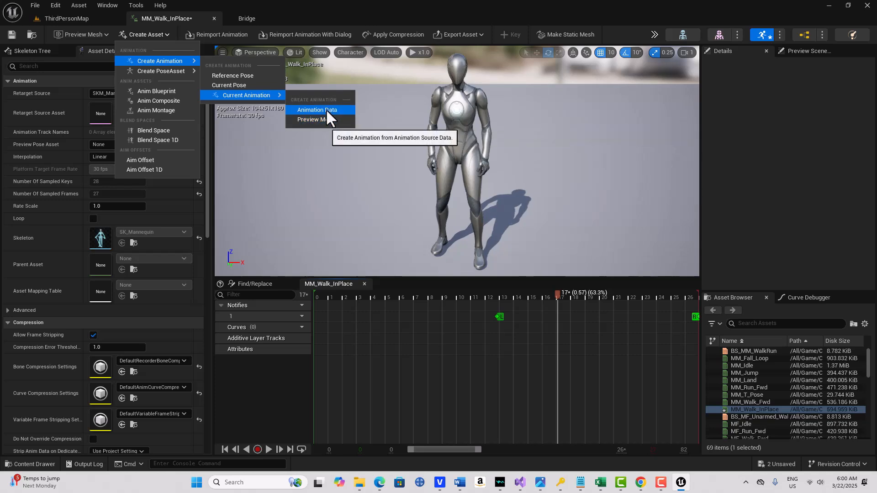
left_click(317, 110)
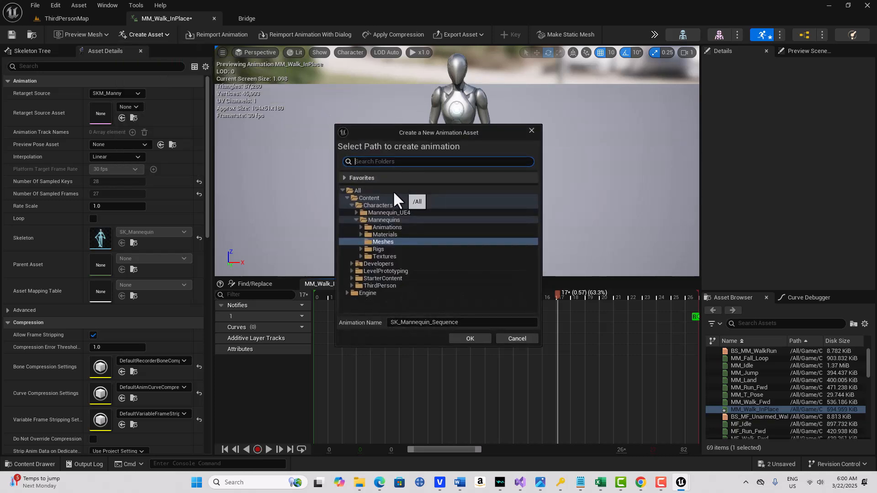
Name the new animation asset WalkingLoop and save it in the Content folder
left_click(368, 197)
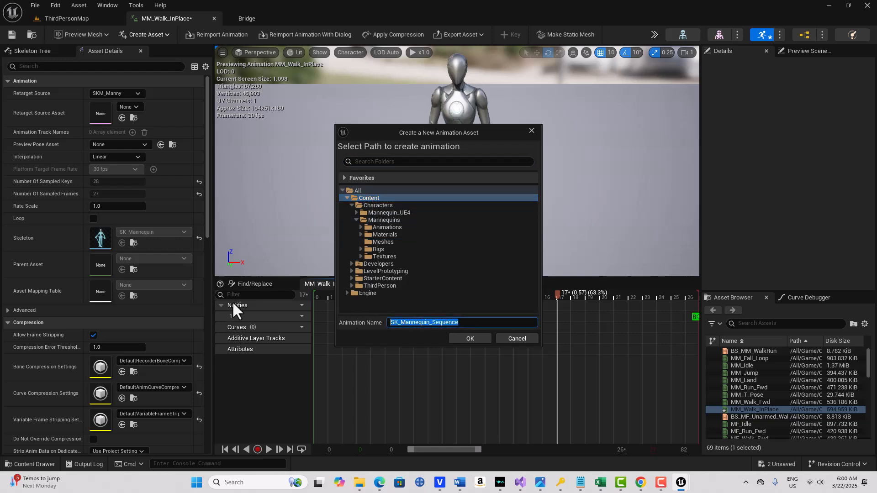
type("Walking")
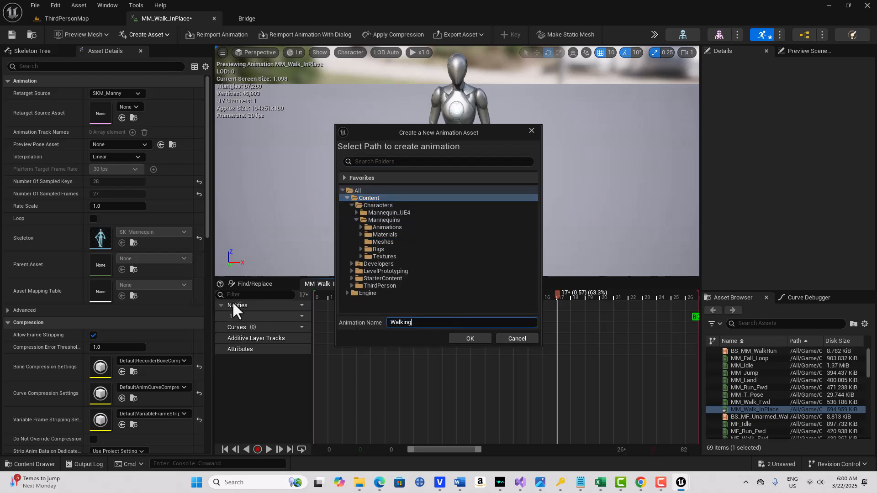
type("Loop")
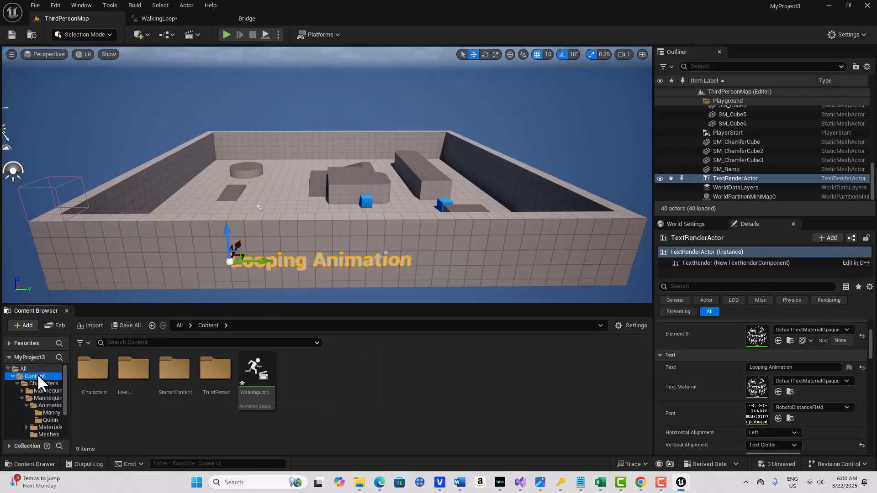
mouse_move(256, 370)
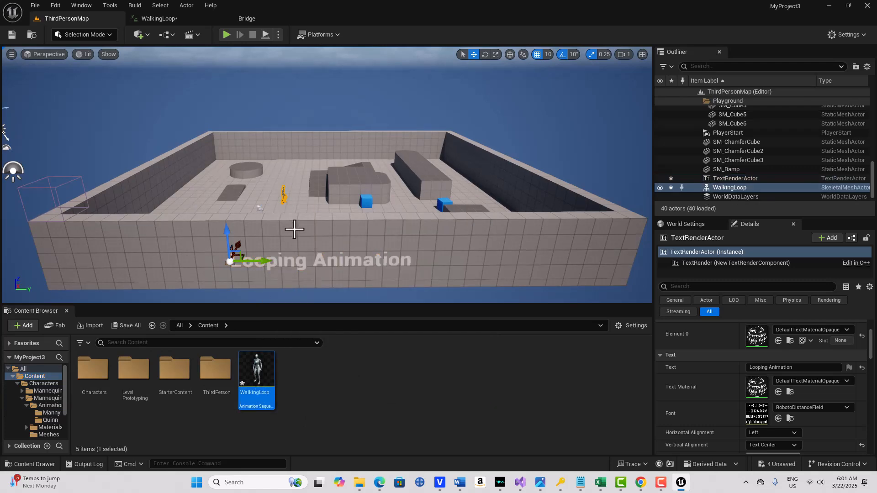
Select the placed WalkingLoop character in the level and run Play in Editor to watch it
left_click(730, 187)
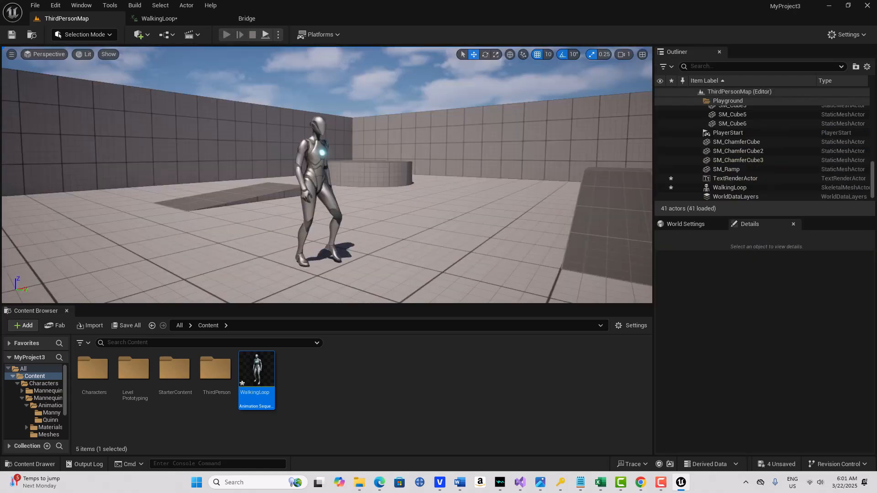
left_click(319, 185)
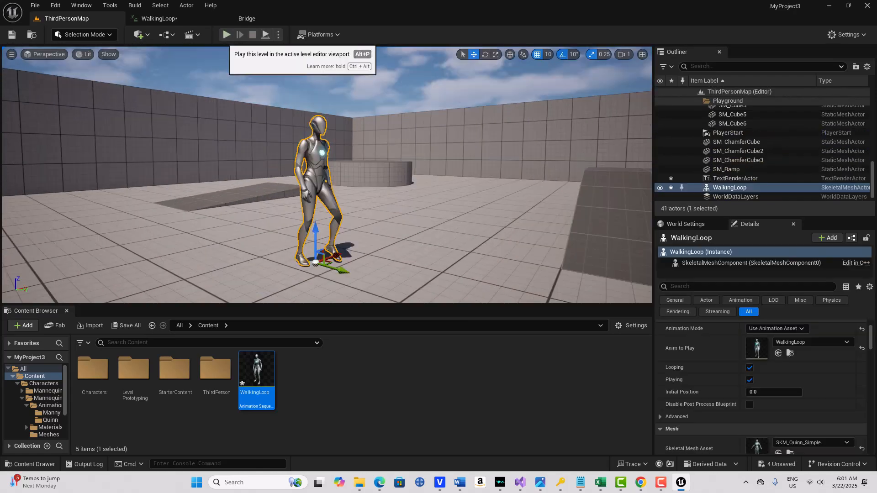
left_click(226, 35)
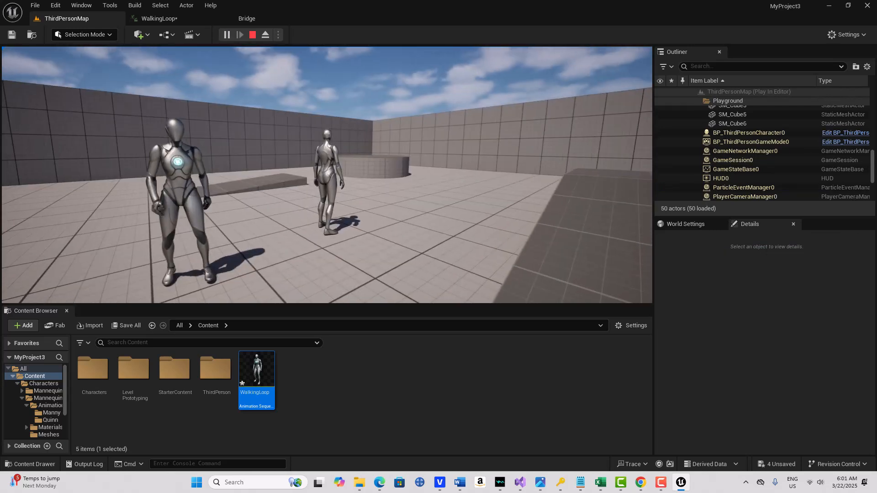